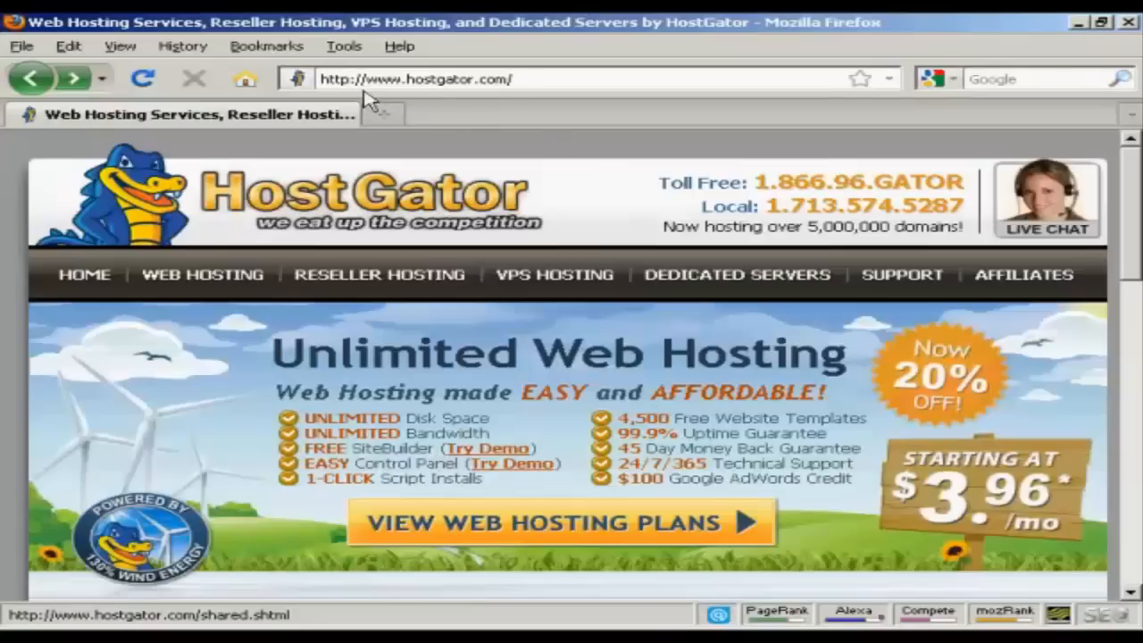
{"action": "mouse_move", "coordinate": [509, 96]}
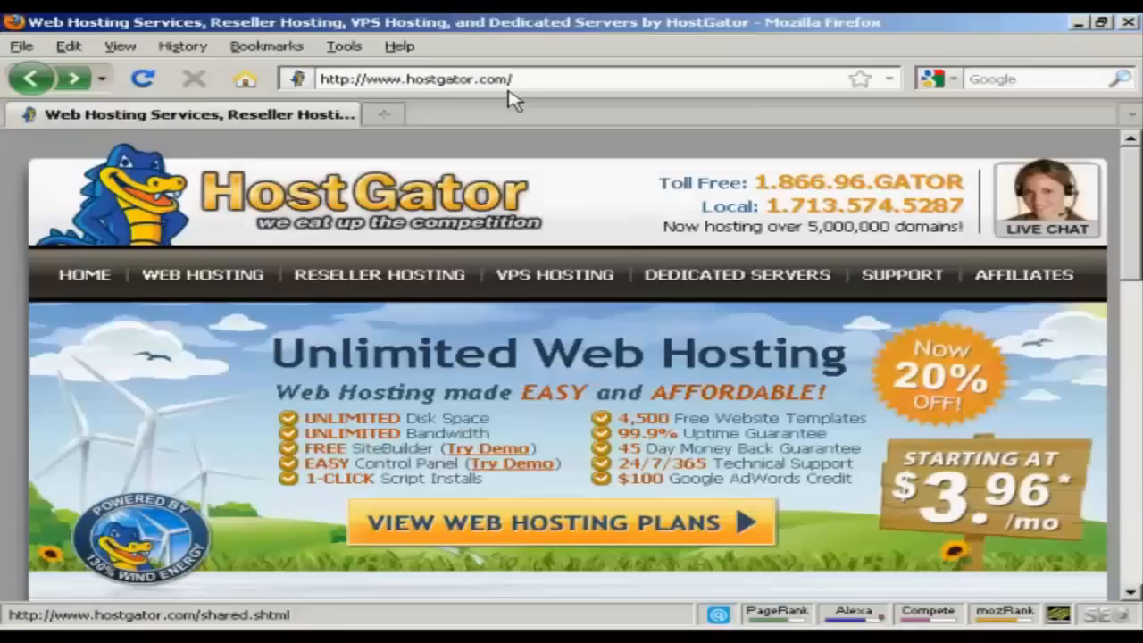
{"action": "mouse_move", "coordinate": [558, 536]}
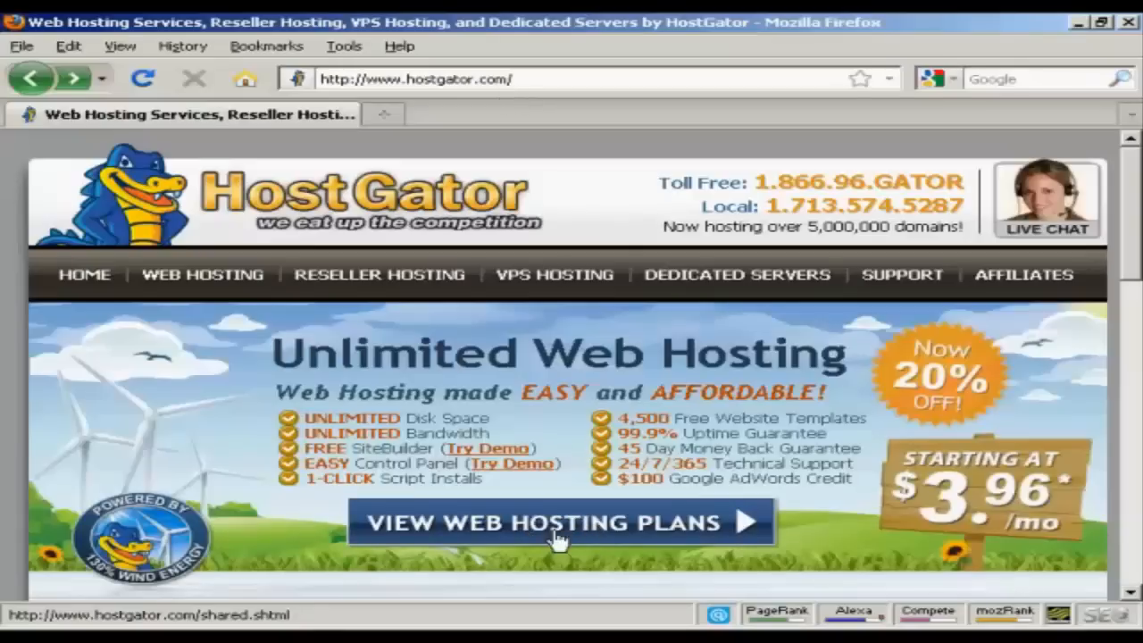
{"action": "mouse_move", "coordinate": [580, 536]}
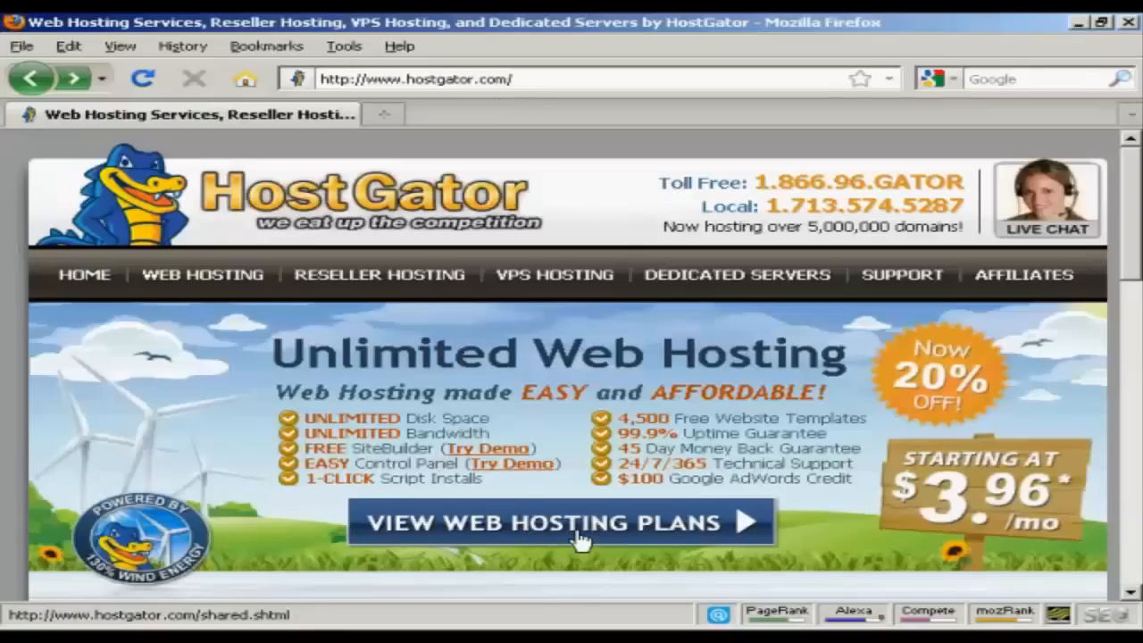
- Browse the shared hosting page and return to the Hatchling, Baby and Business plan prices
{"action": "left_click", "coordinate": [561, 522]}
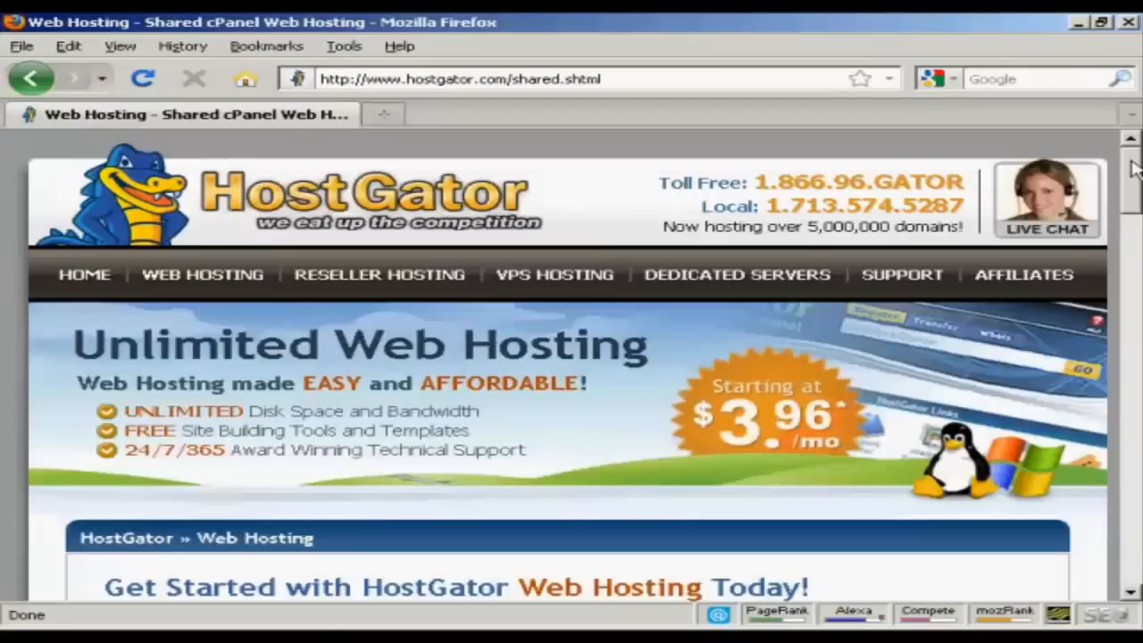
{"action": "scroll", "scroll_direction": "down", "scroll_amount": 3}
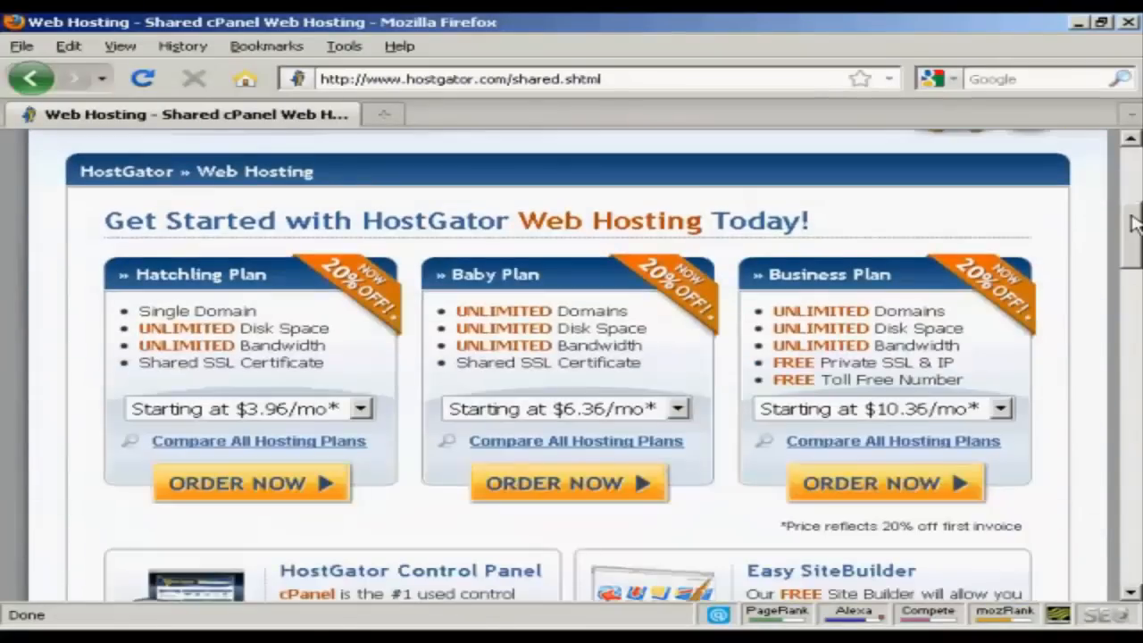
{"action": "scroll", "scroll_direction": "down", "scroll_amount": 3}
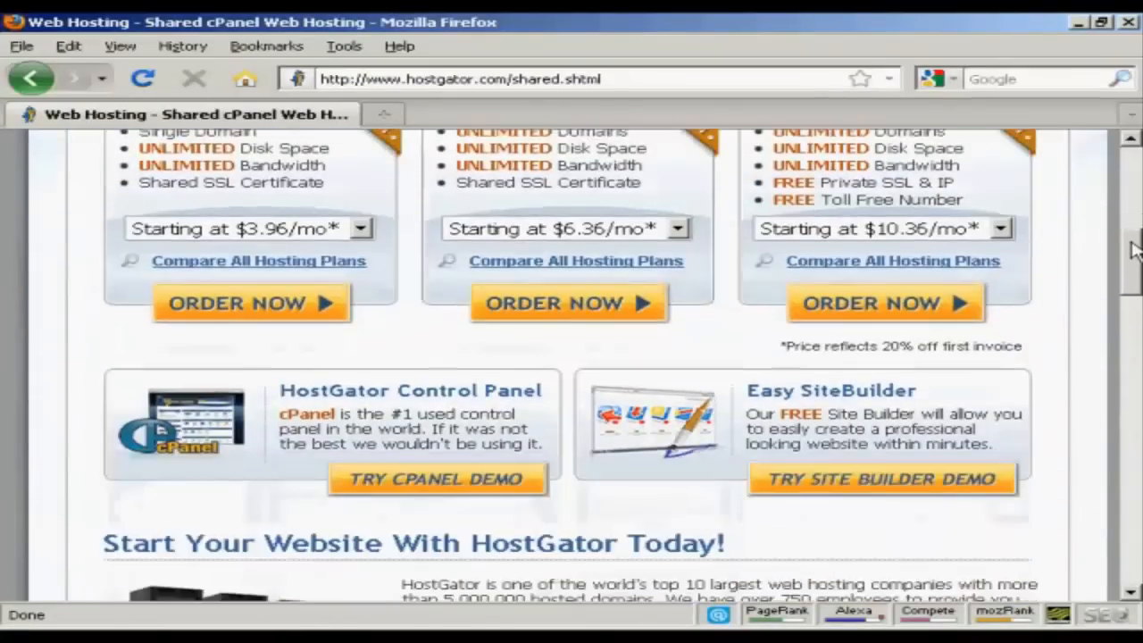
{"action": "scroll", "scroll_direction": "down", "scroll_amount": 3}
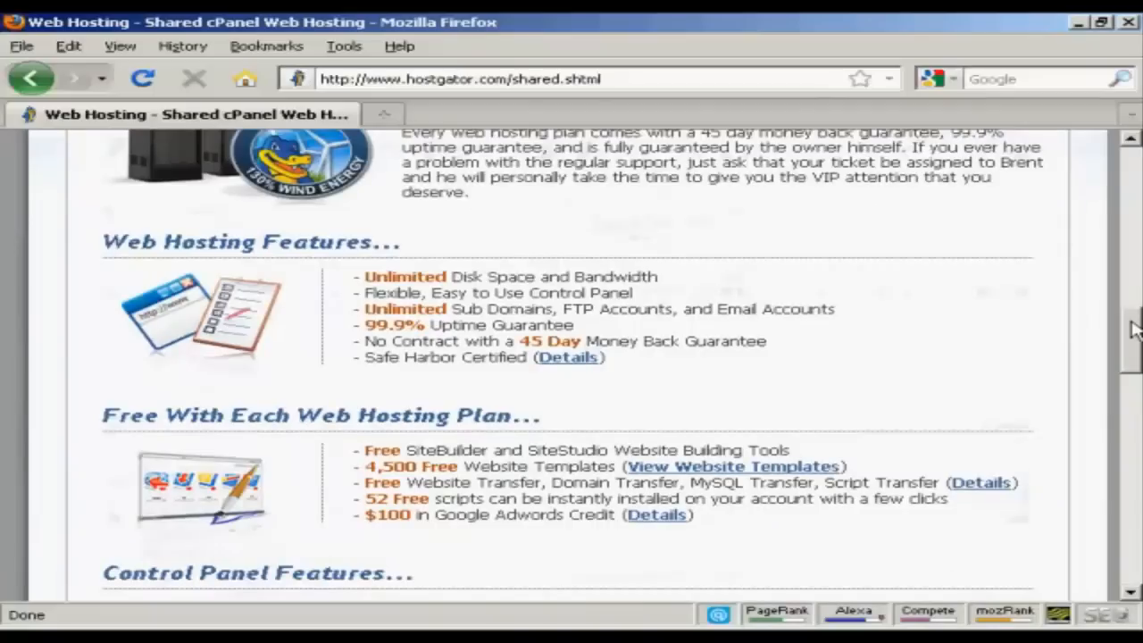
{"action": "scroll", "scroll_direction": "down", "scroll_amount": 3}
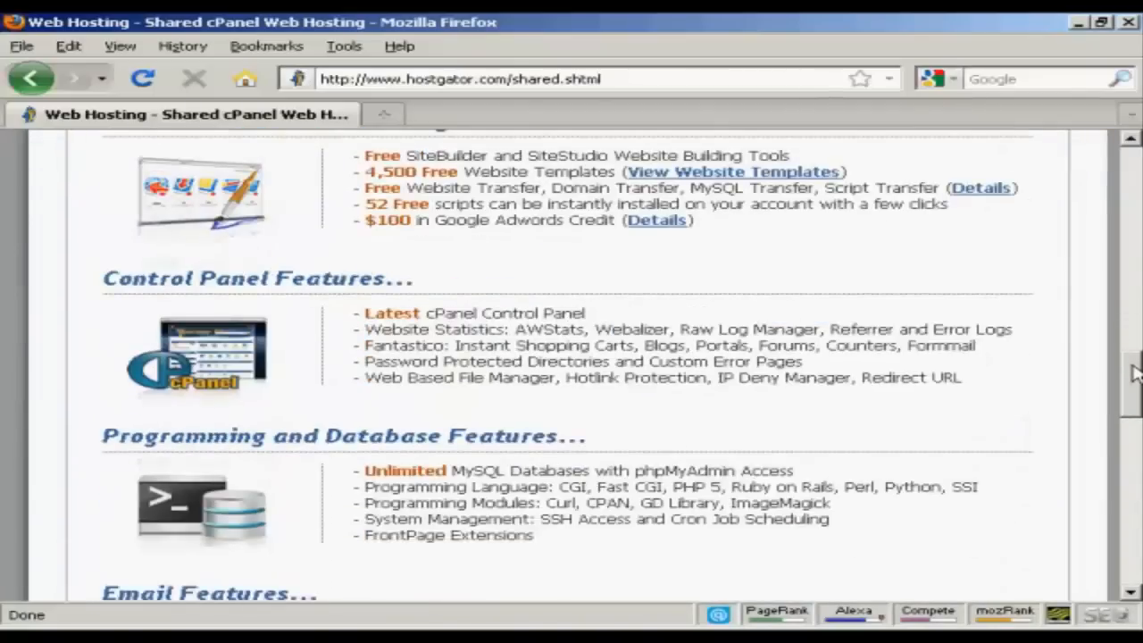
{"action": "scroll", "scroll_direction": "down", "scroll_amount": 3}
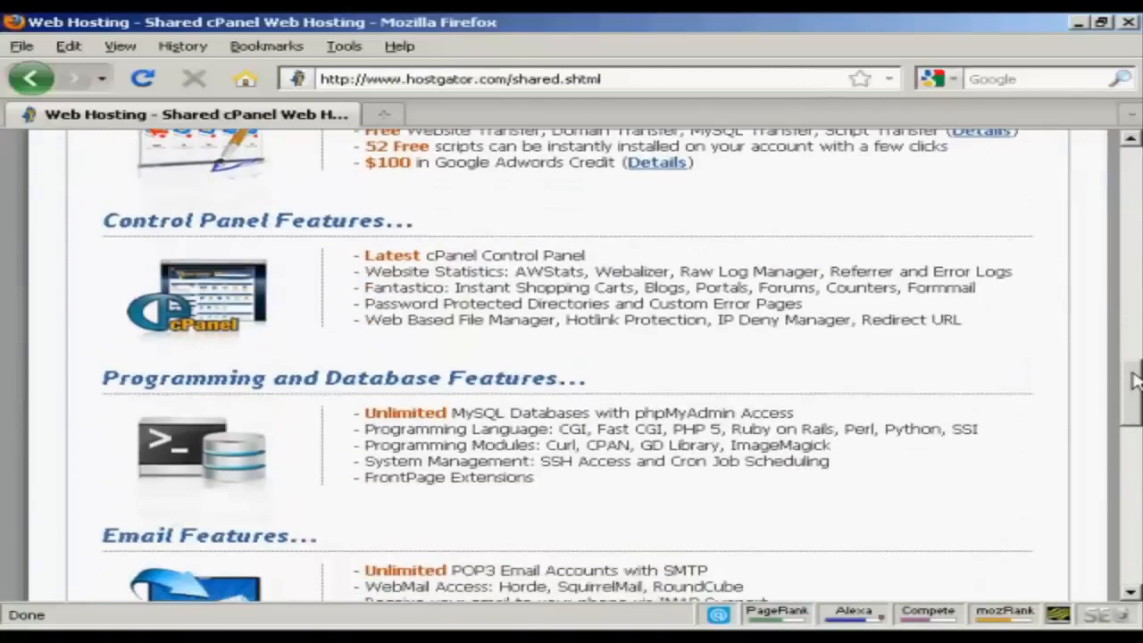
{"action": "scroll", "scroll_direction": "down", "scroll_amount": 3}
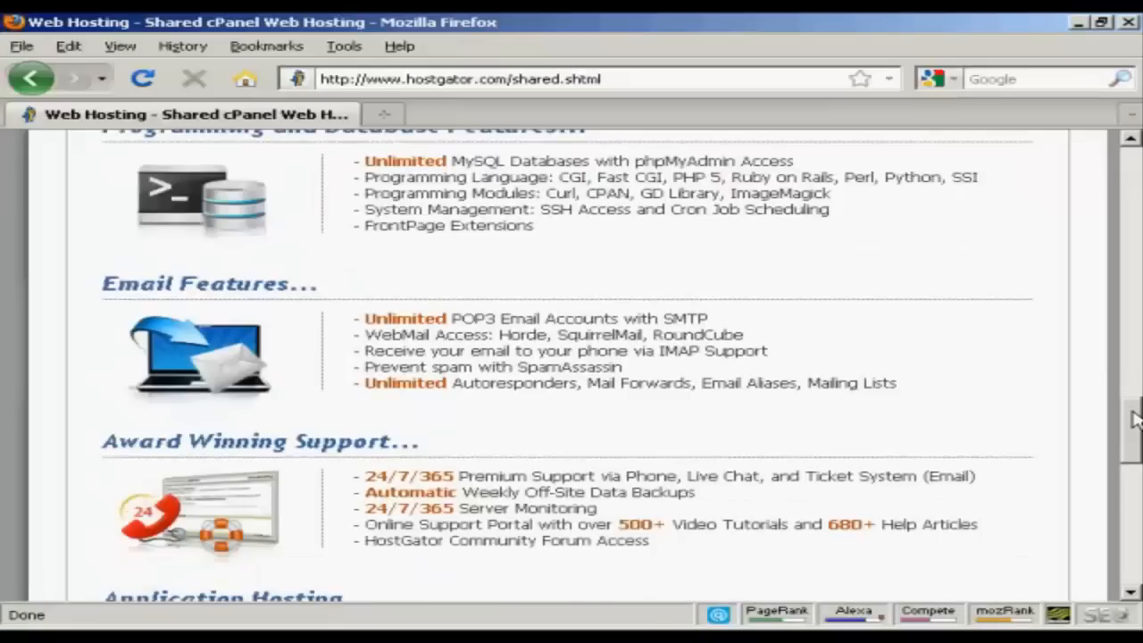
{"action": "scroll", "scroll_direction": "down", "scroll_amount": 3}
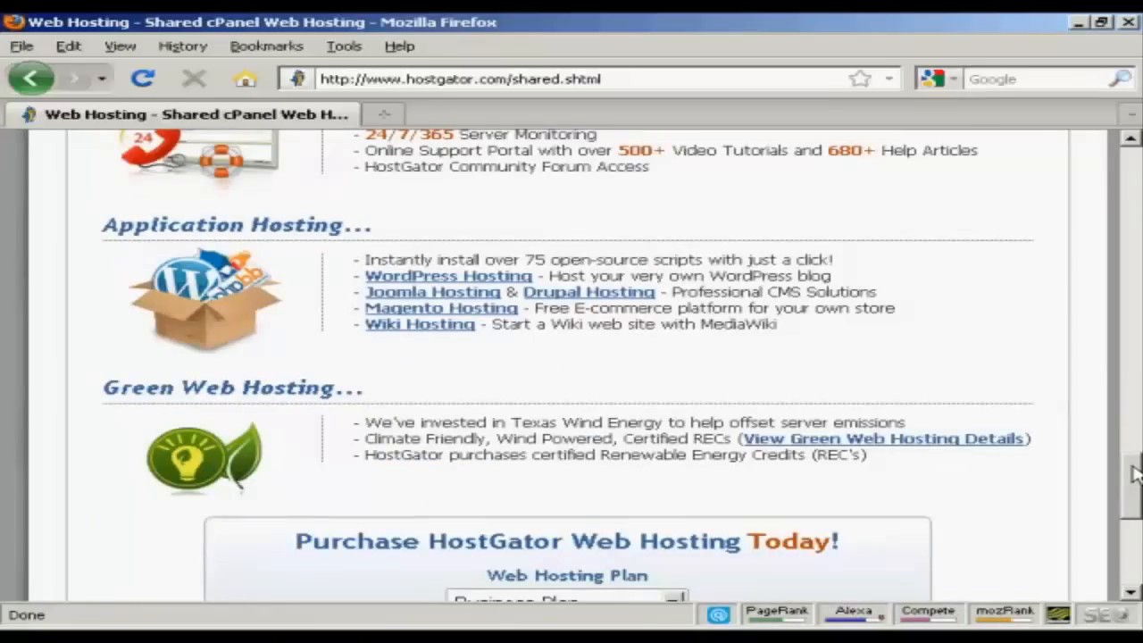
{"action": "scroll", "scroll_direction": "up", "scroll_amount": 3}
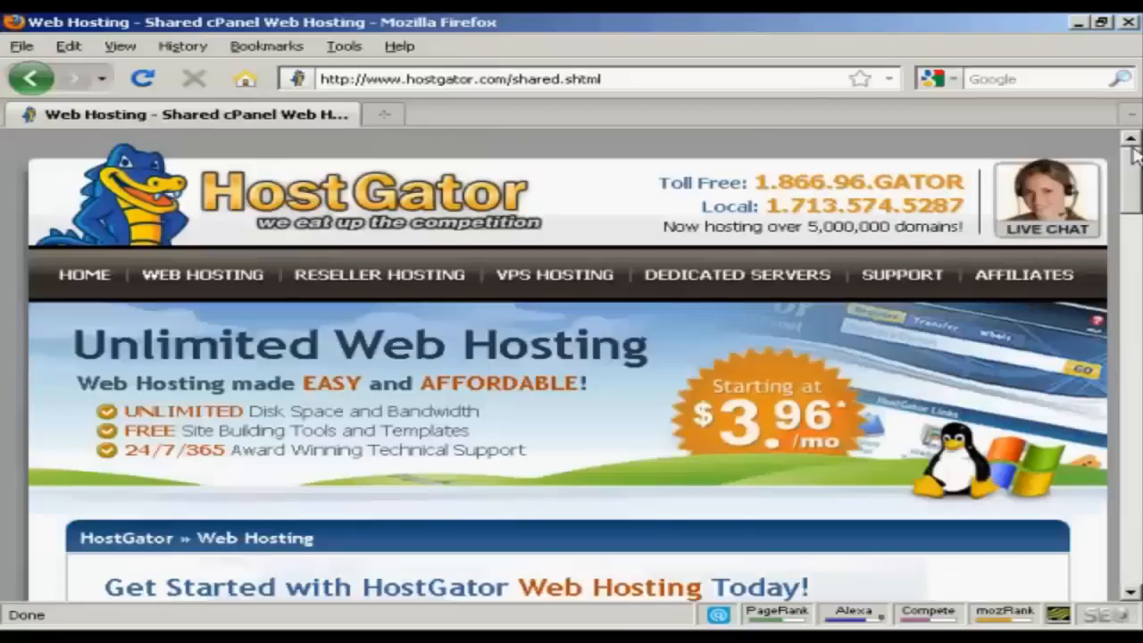
{"action": "scroll", "scroll_direction": "down", "scroll_amount": 3}
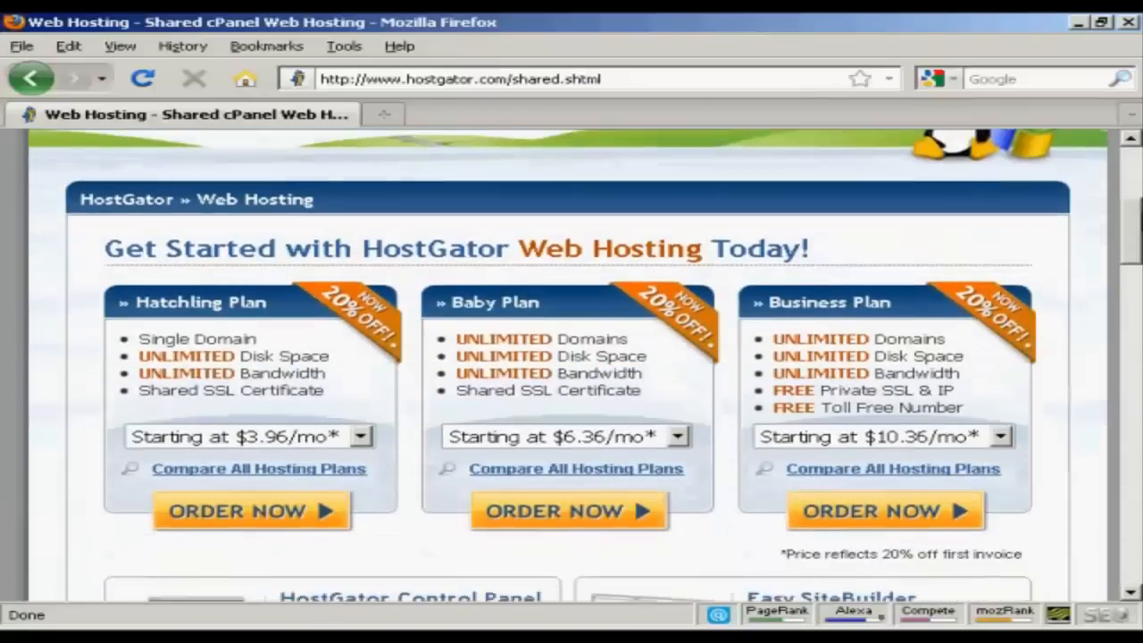
{"action": "scroll", "scroll_direction": "down", "scroll_amount": 3}
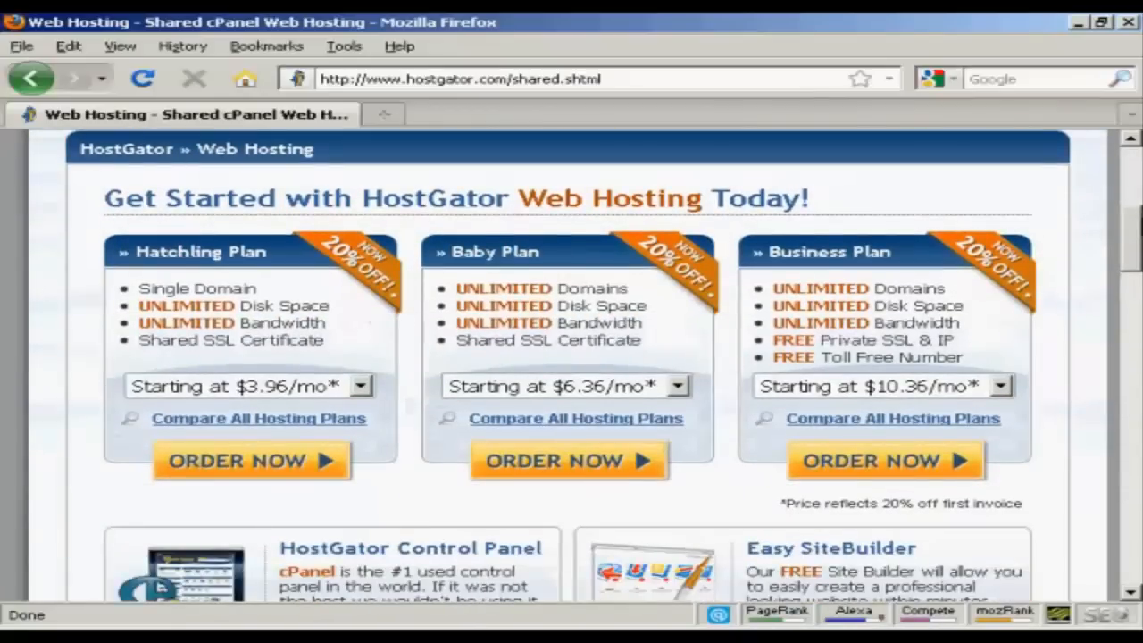
{"action": "mouse_move", "coordinate": [210, 248]}
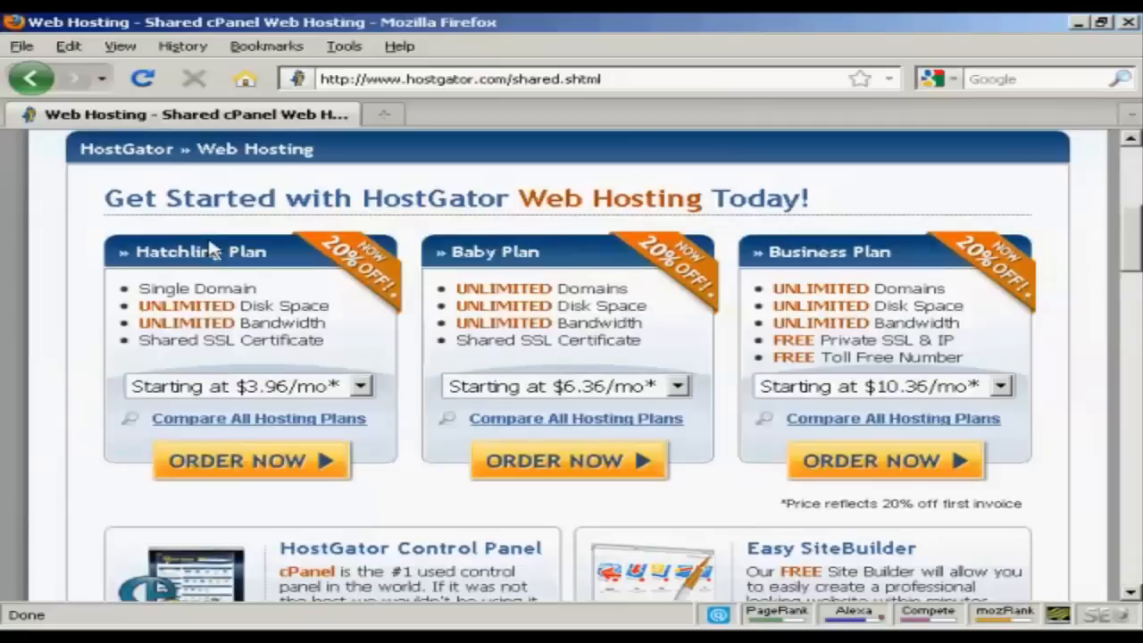
{"action": "mouse_move", "coordinate": [236, 266]}
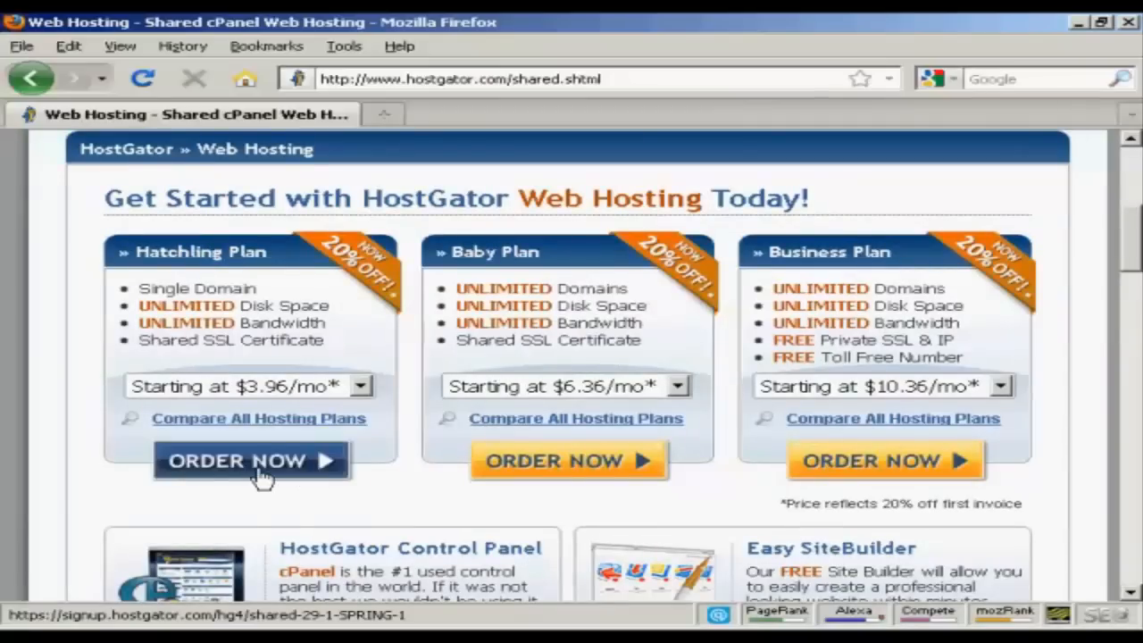
- Order the Hatchling plan, enter existing domain anothercompany.co.uk, and check the SPRING coupon
{"action": "left_click", "coordinate": [251, 460]}
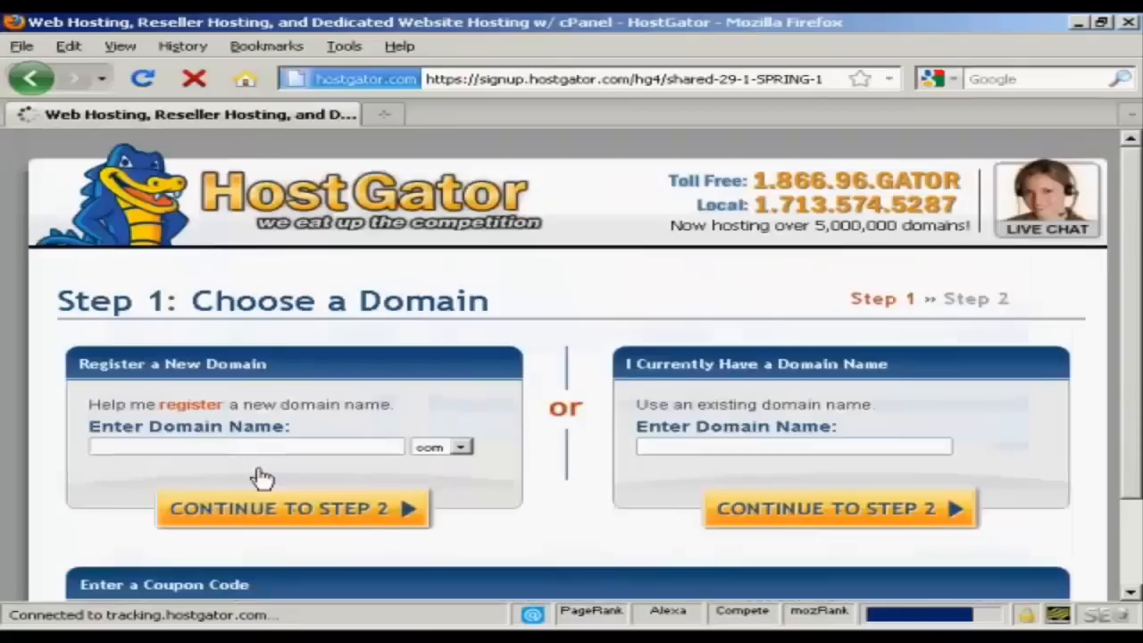
{"action": "mouse_move", "coordinate": [295, 478]}
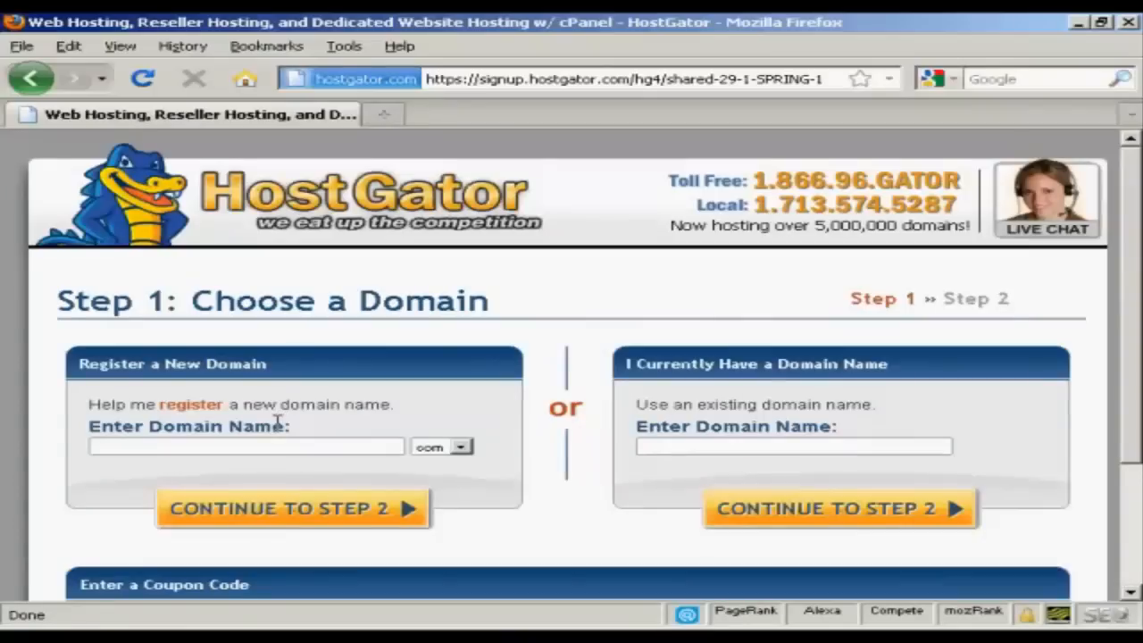
{"action": "mouse_move", "coordinate": [254, 357]}
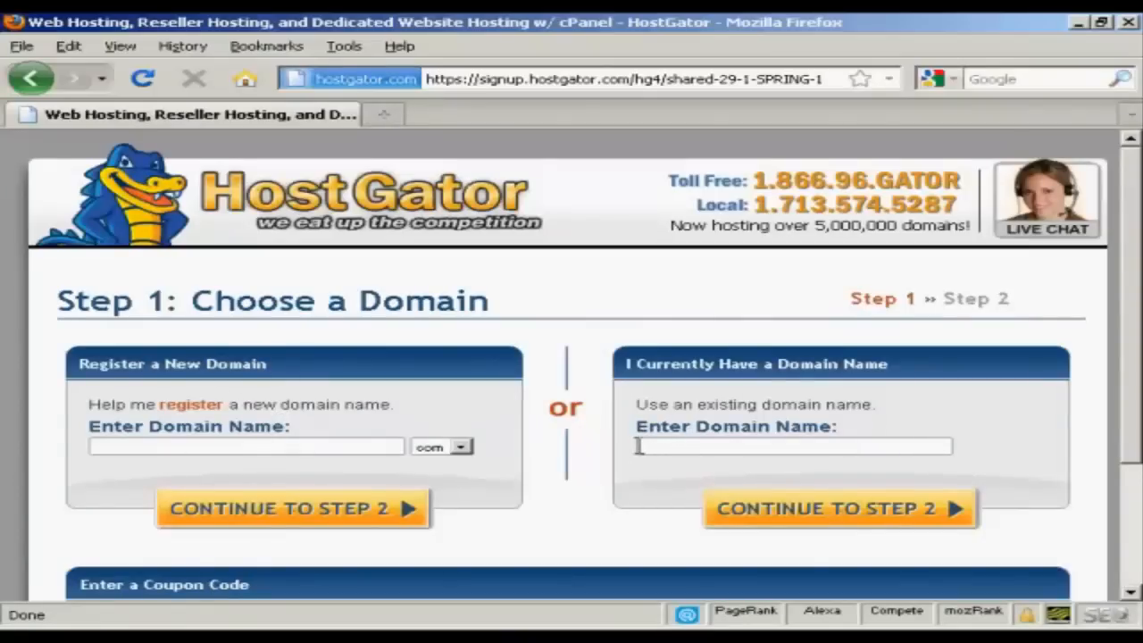
{"action": "mouse_move", "coordinate": [679, 404]}
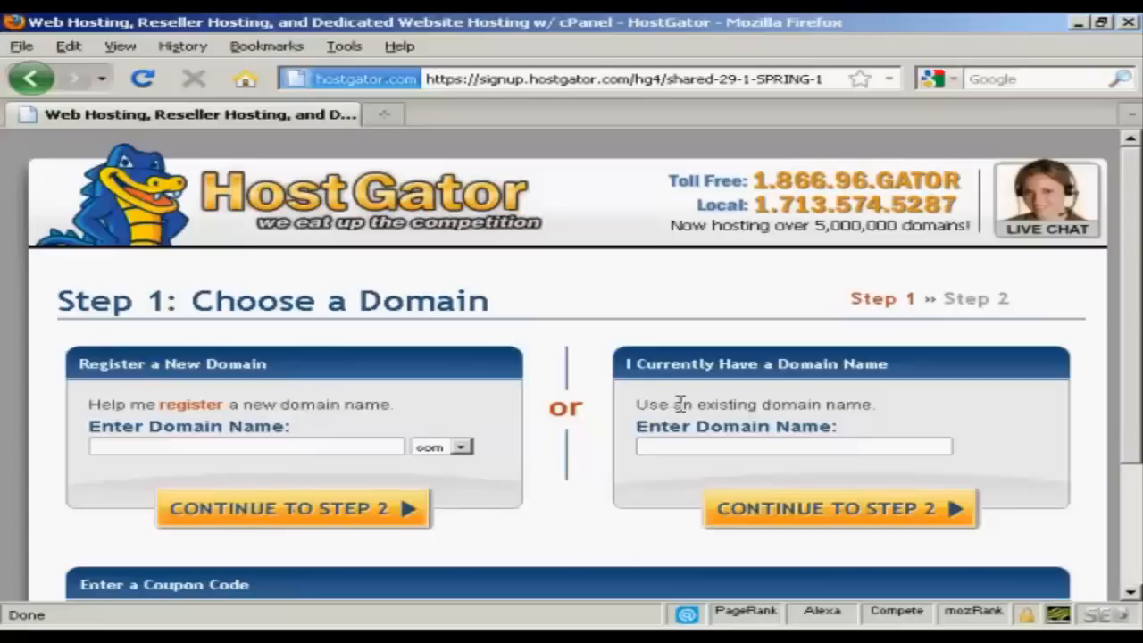
{"action": "type", "text": "anothercompany.co.uk"}
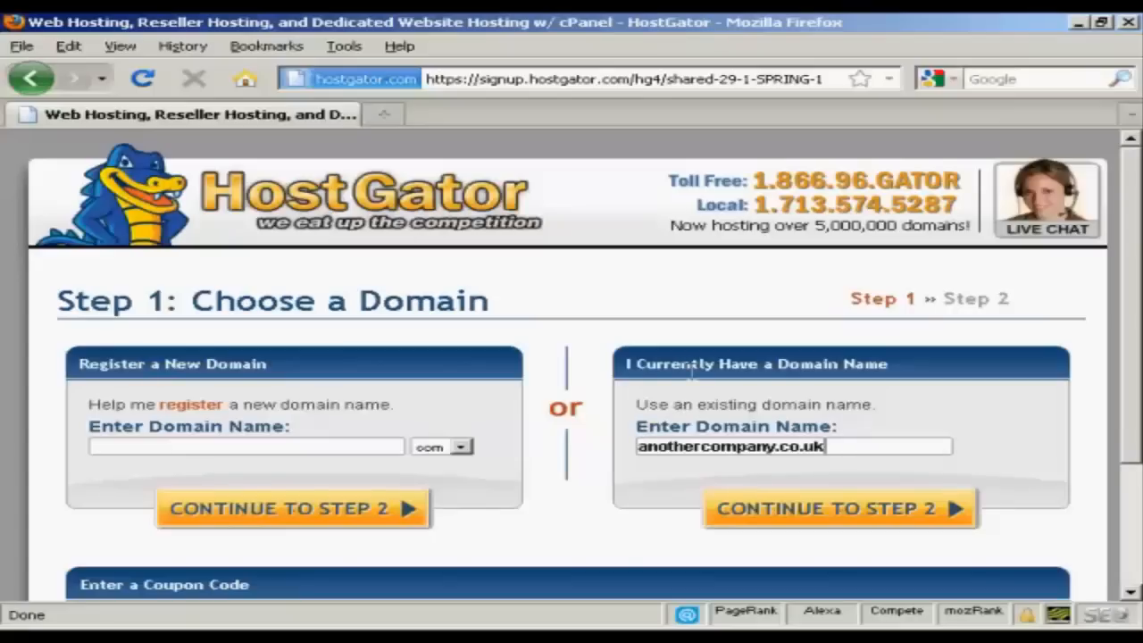
{"action": "scroll", "scroll_direction": "down", "scroll_amount": 3}
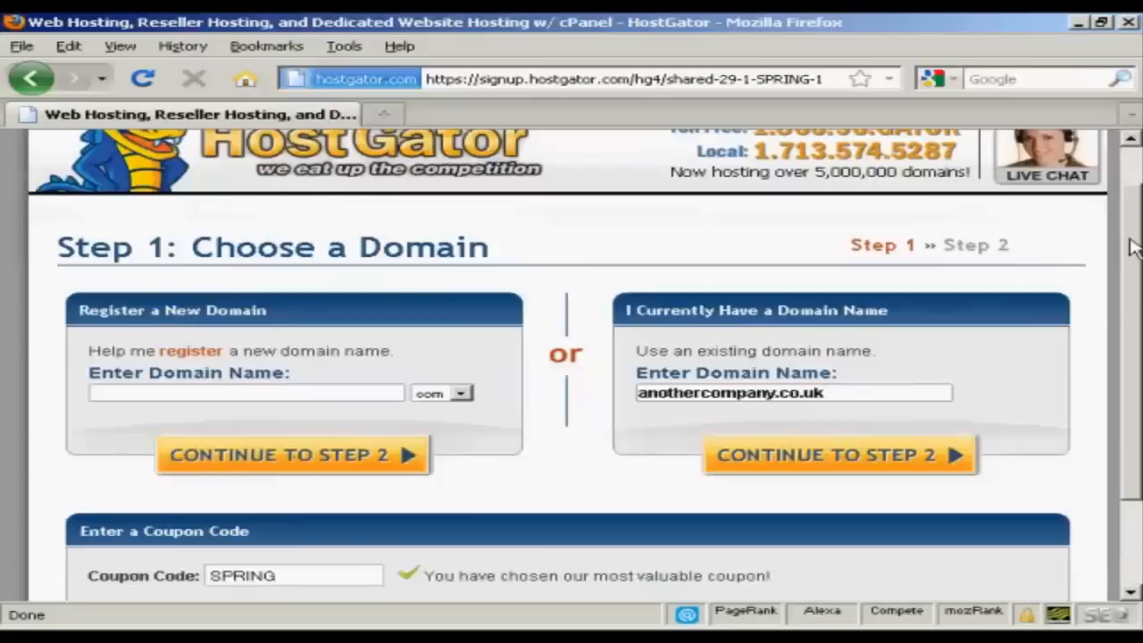
{"action": "scroll", "scroll_direction": "down", "scroll_amount": 3}
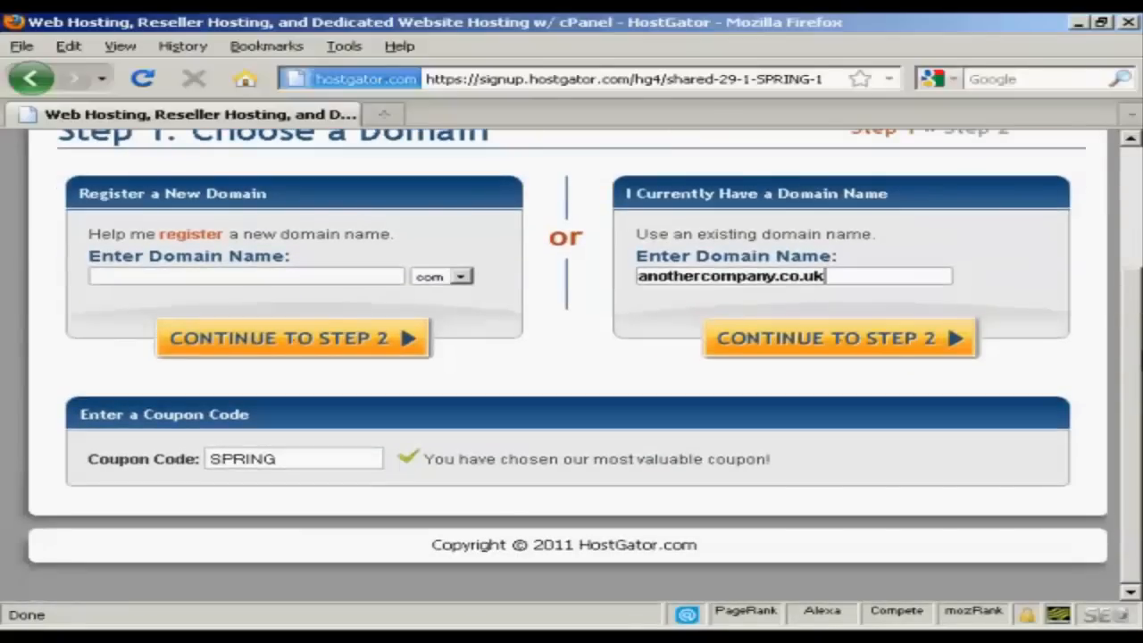
{"action": "mouse_move", "coordinate": [268, 485]}
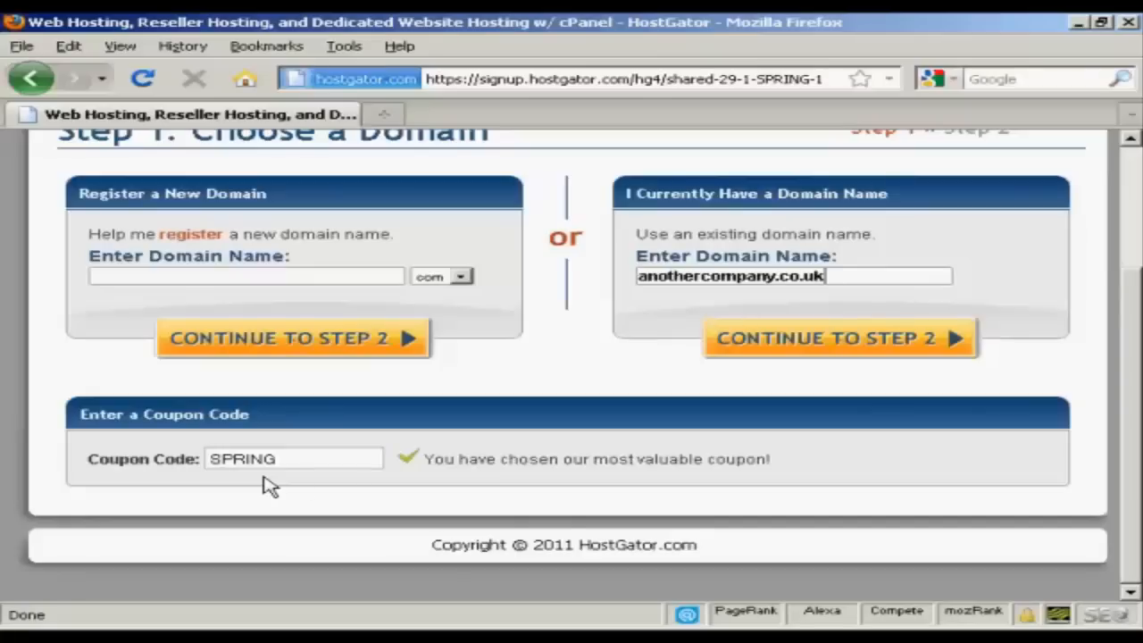
{"action": "mouse_move", "coordinate": [839, 339]}
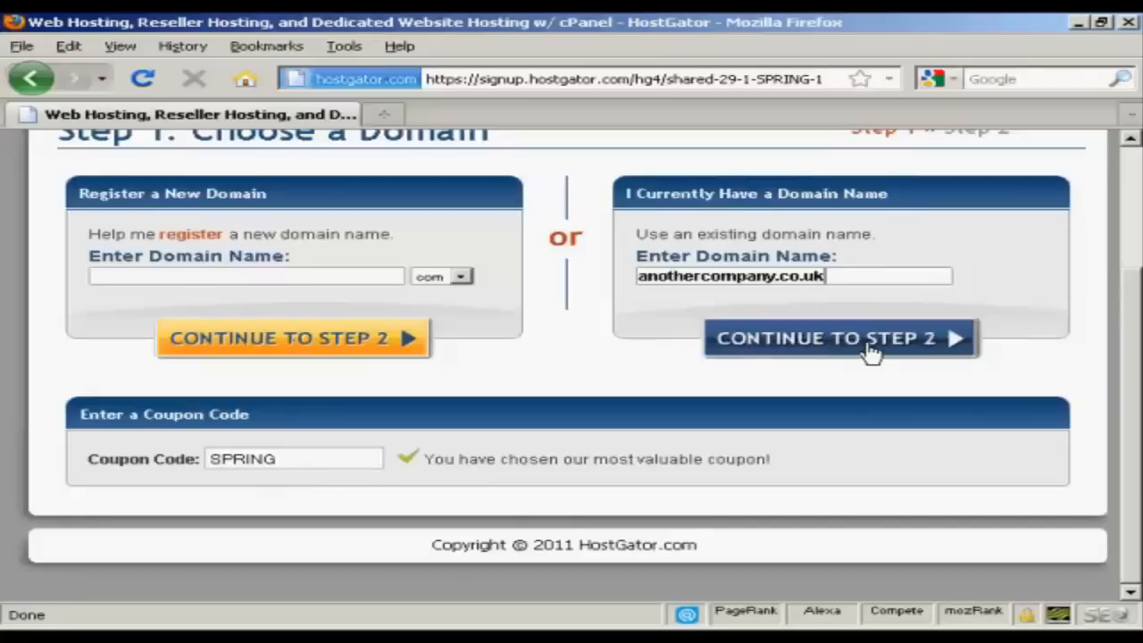
- Continue to Step 2 and review billing: Hatchling monthly, SPRING credit, $7.16 due
{"action": "left_click", "coordinate": [839, 337]}
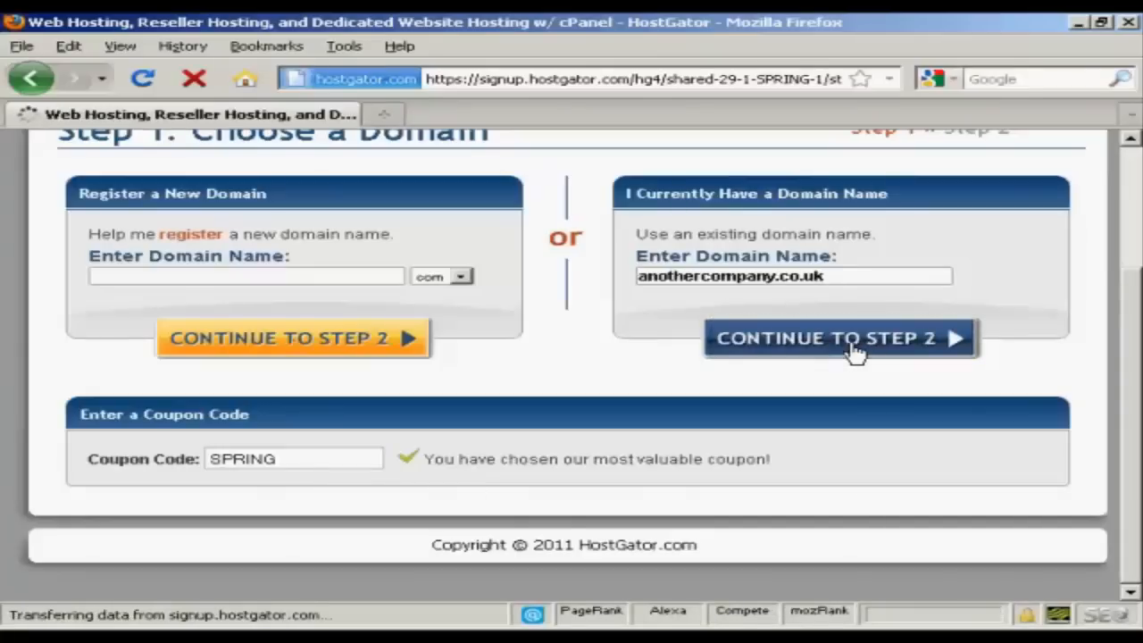
{"action": "left_click", "coordinate": [839, 337]}
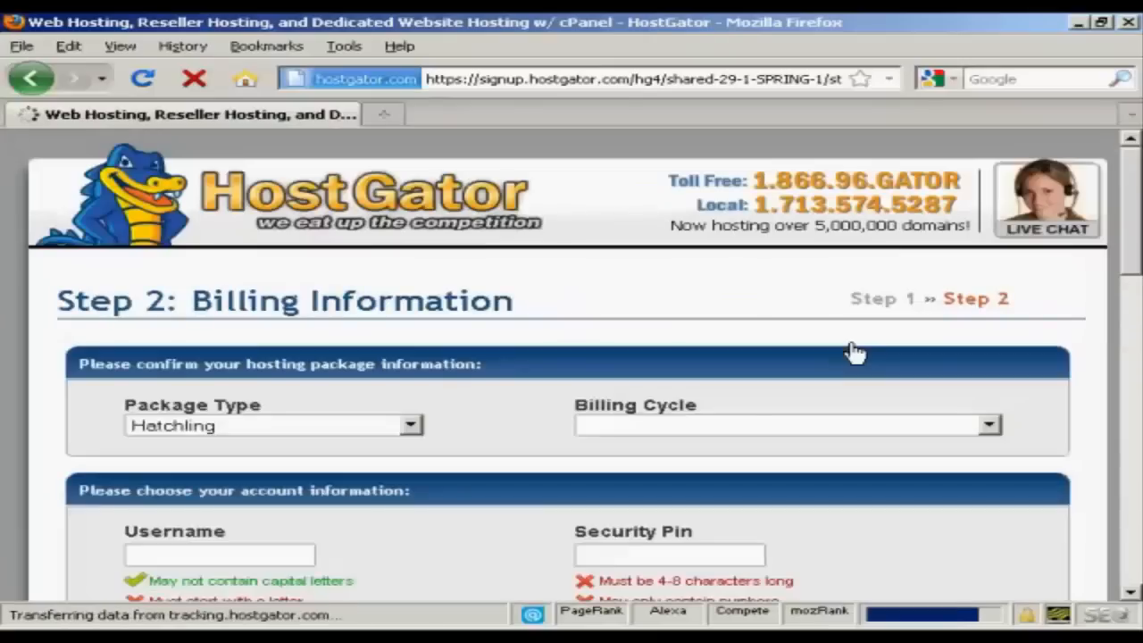
{"action": "left_click", "coordinate": [785, 425]}
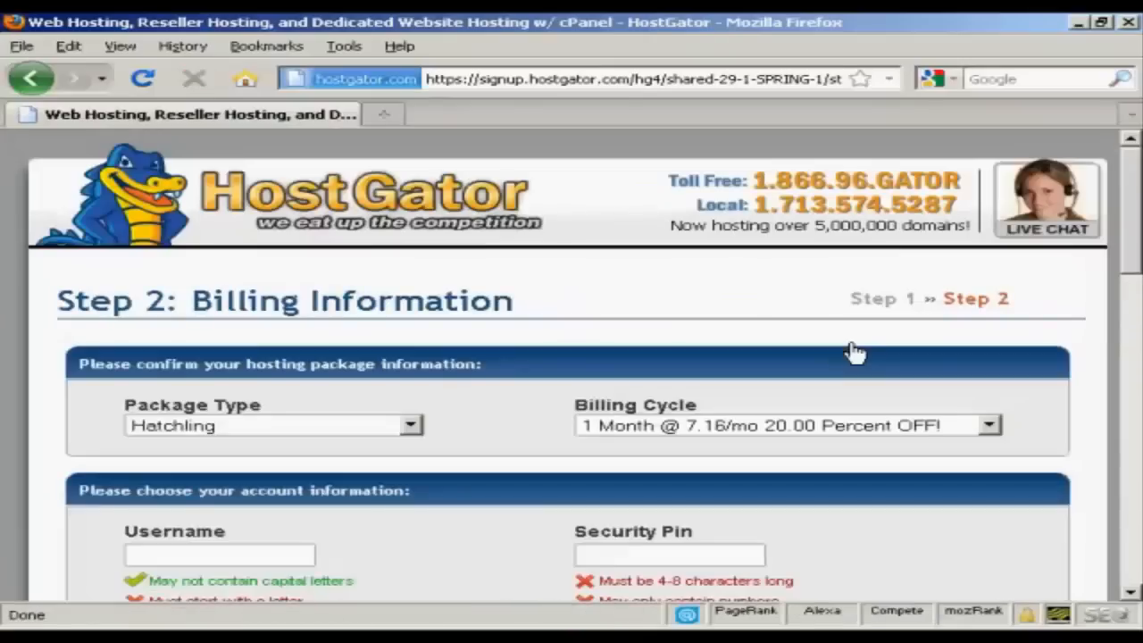
{"action": "mouse_move", "coordinate": [1111, 293]}
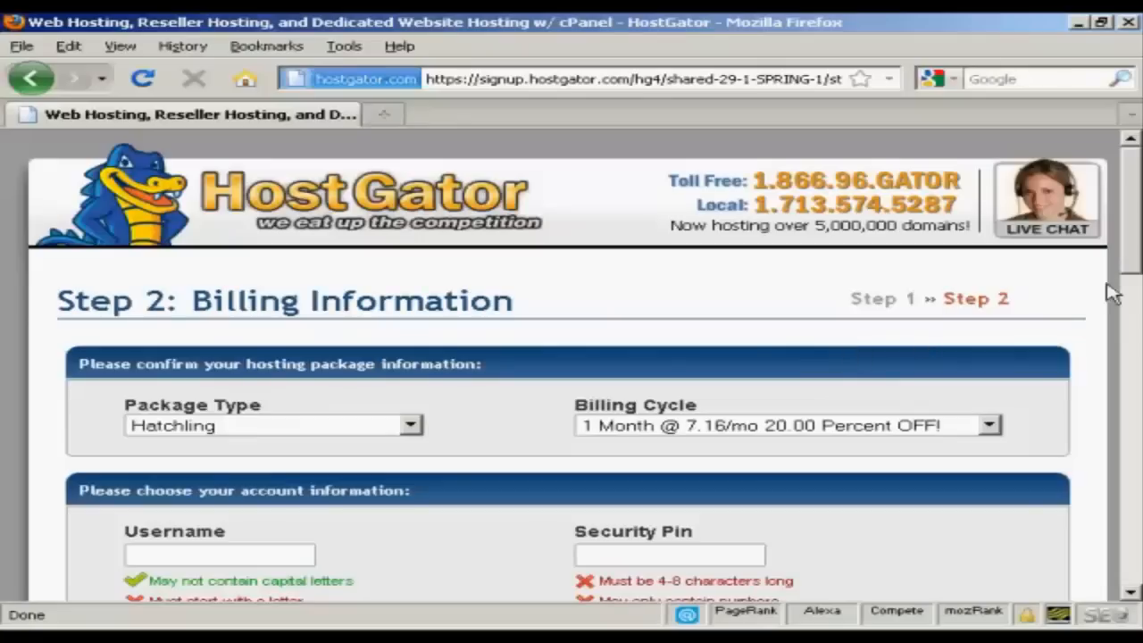
{"action": "scroll", "scroll_direction": "down", "scroll_amount": 3}
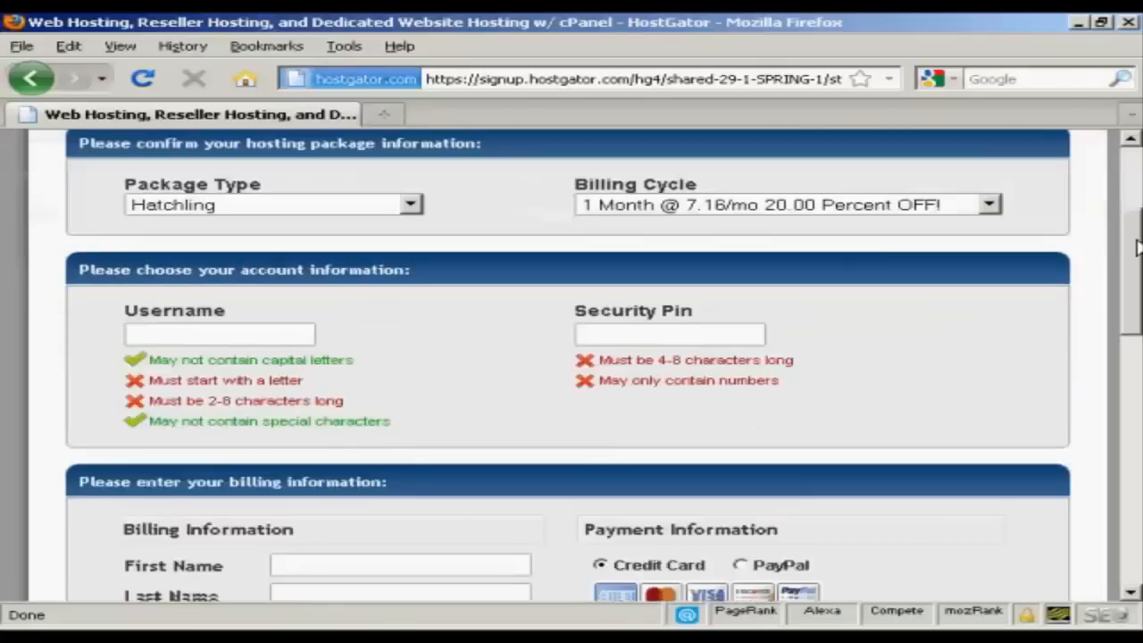
{"action": "scroll", "scroll_direction": "down", "scroll_amount": 3}
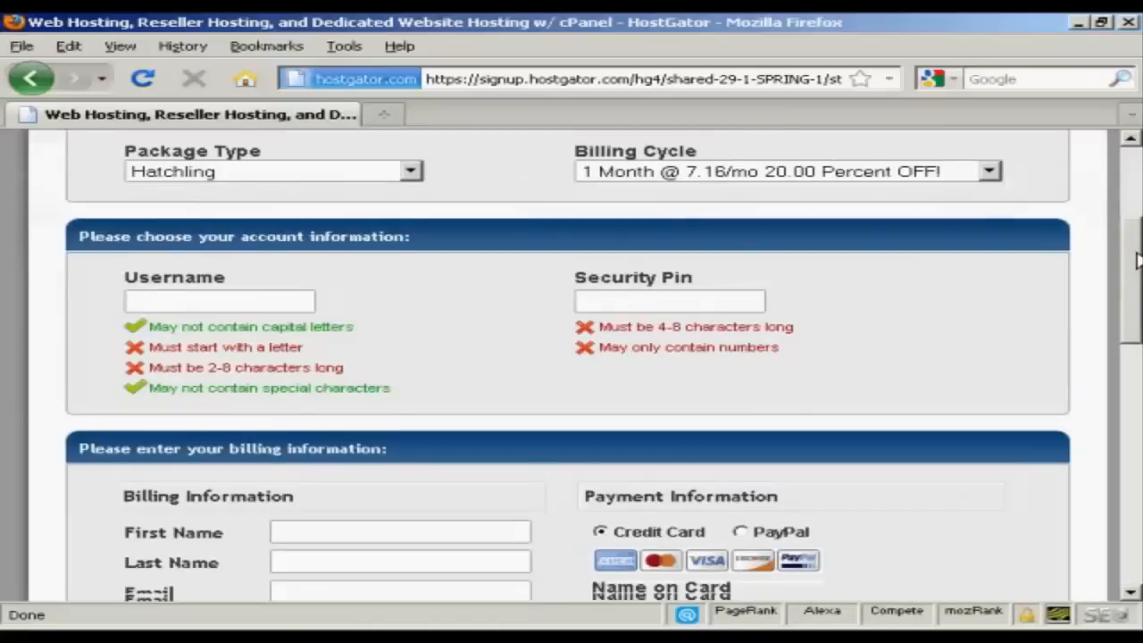
{"action": "scroll", "scroll_direction": "down", "scroll_amount": 3}
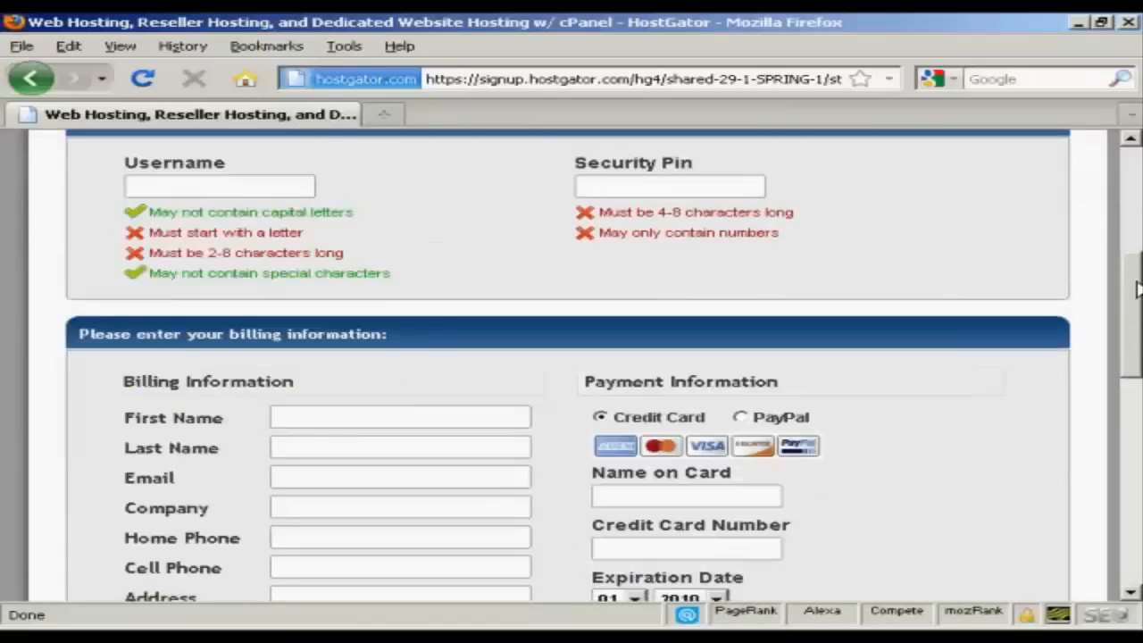
{"action": "scroll", "scroll_direction": "down", "scroll_amount": 3}
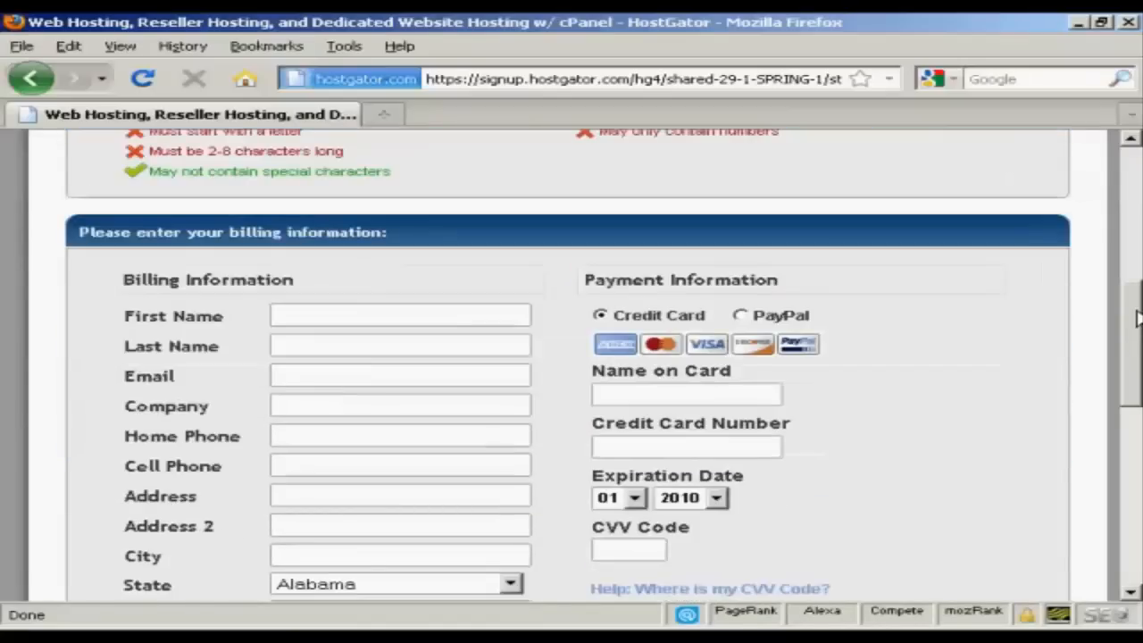
{"action": "scroll", "scroll_direction": "down", "scroll_amount": 3}
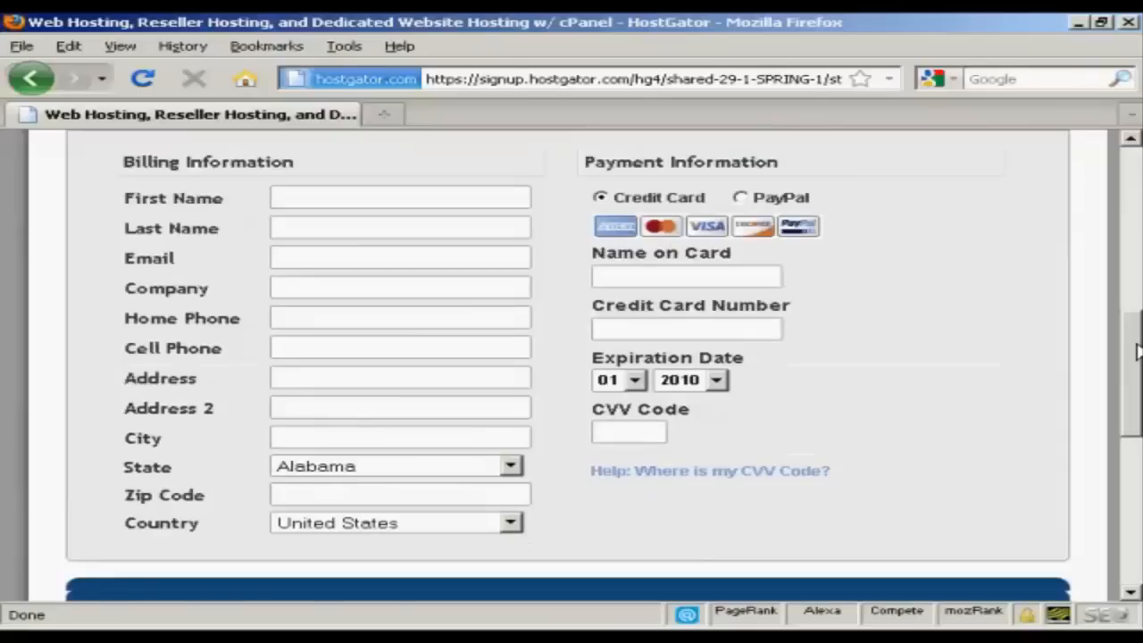
{"action": "scroll", "scroll_direction": "down", "scroll_amount": 3}
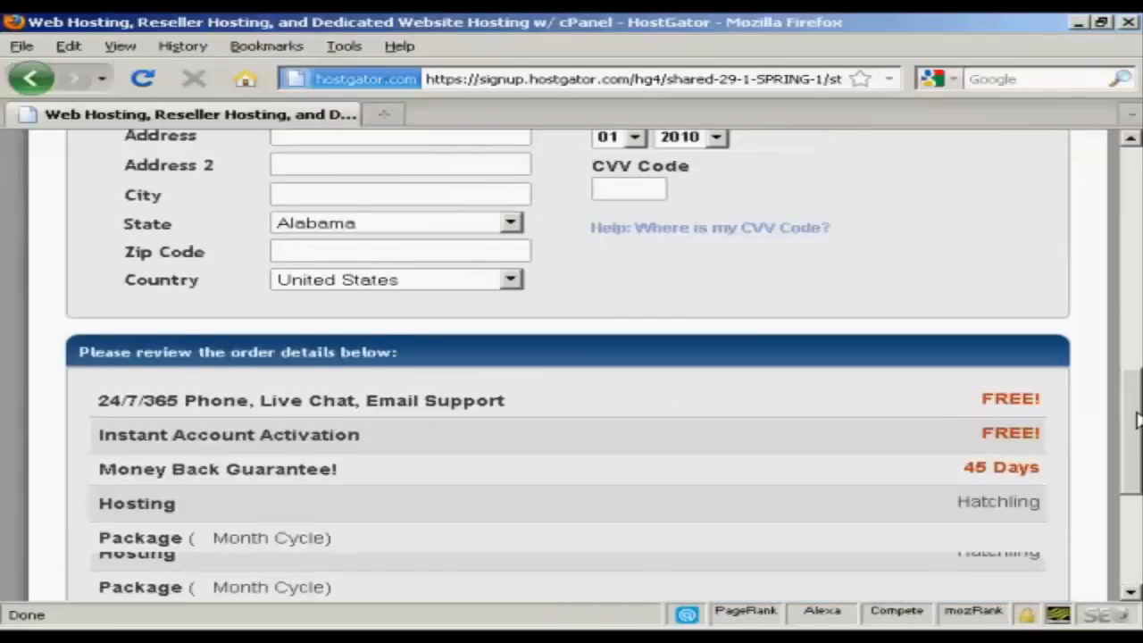
{"action": "scroll", "scroll_direction": "down", "scroll_amount": 3}
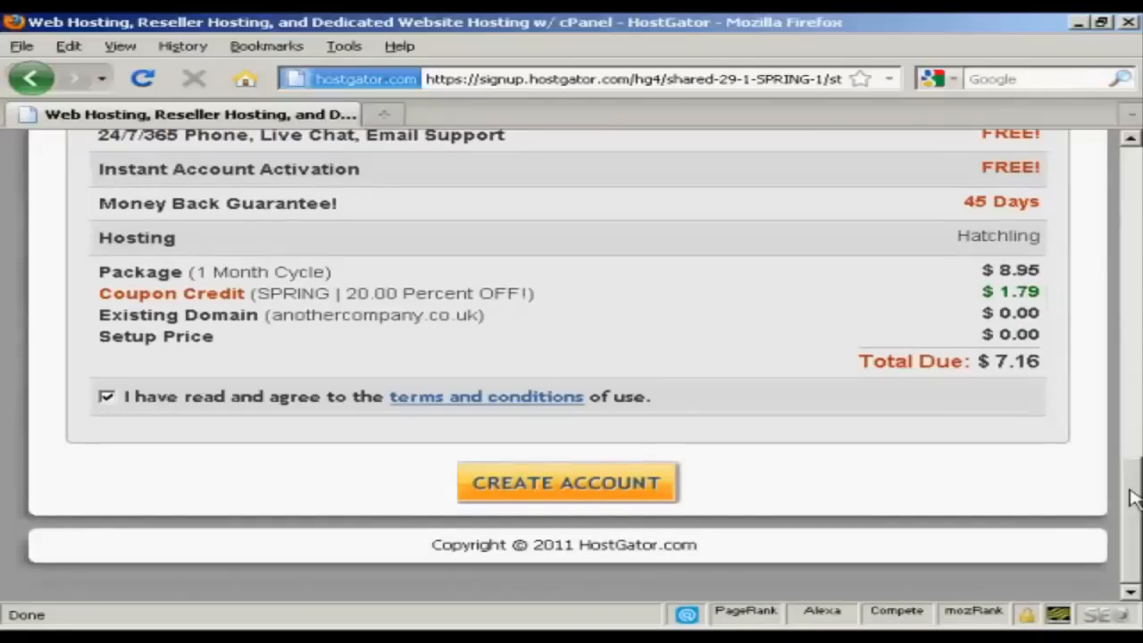
{"action": "mouse_move", "coordinate": [417, 418]}
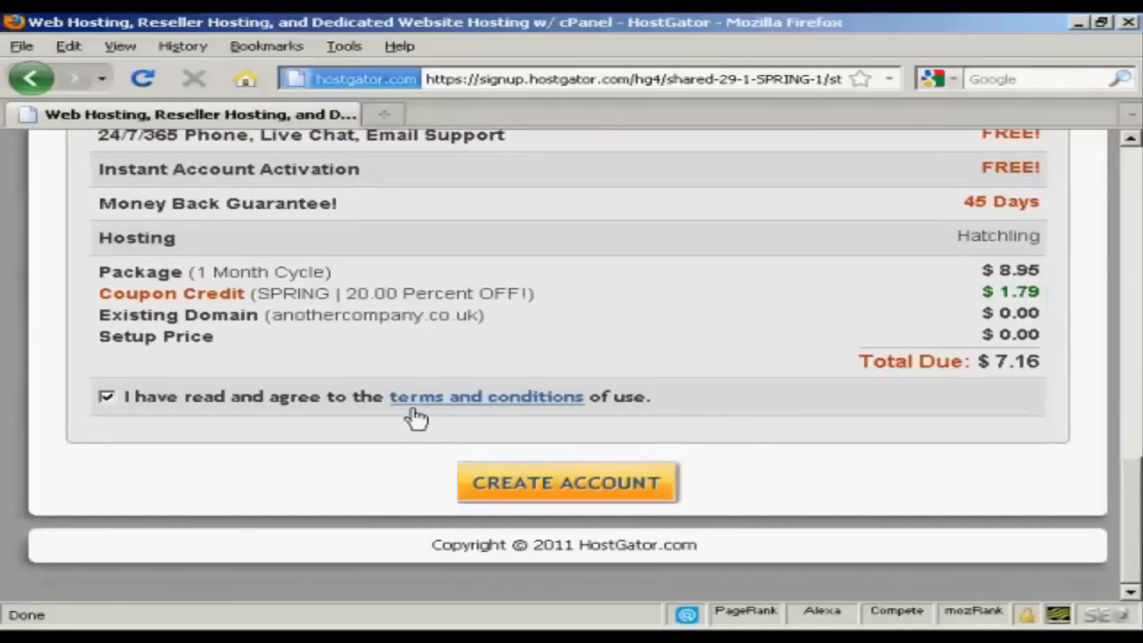